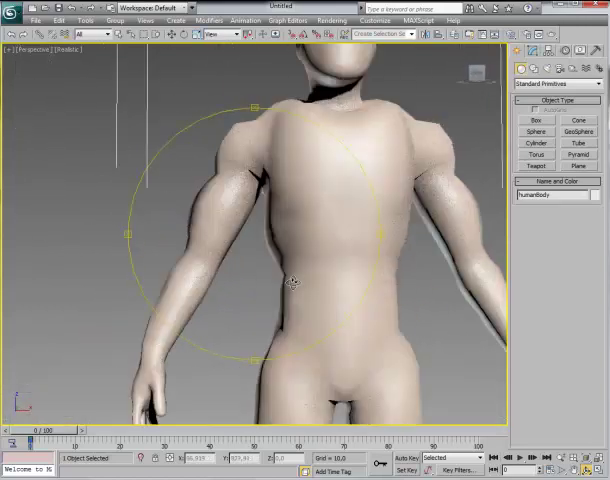
# Switch the perspective view to show the body's wireframe edges over its shading.
pyautogui.click(68, 50)
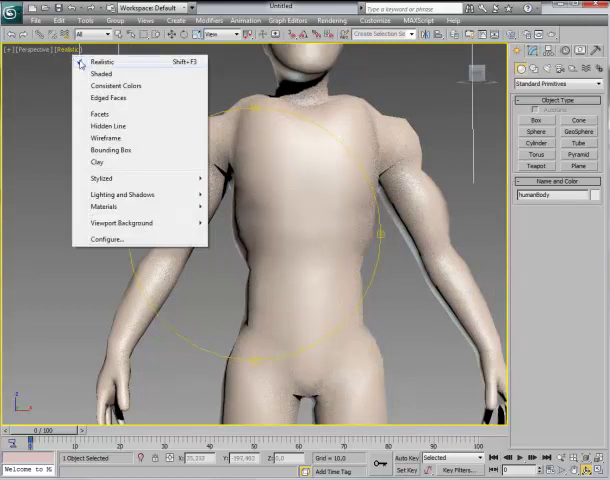
pyautogui.click(104, 136)
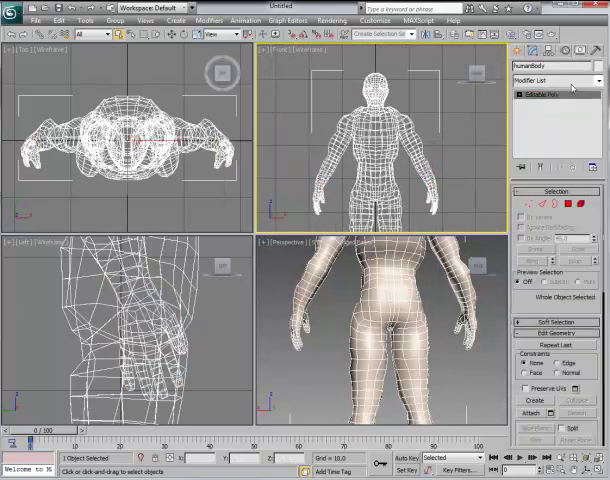
# Maximize the perspective view, orbit to the front, and add an Unwrap UVW modifier to the body.
pyautogui.click(596, 80)
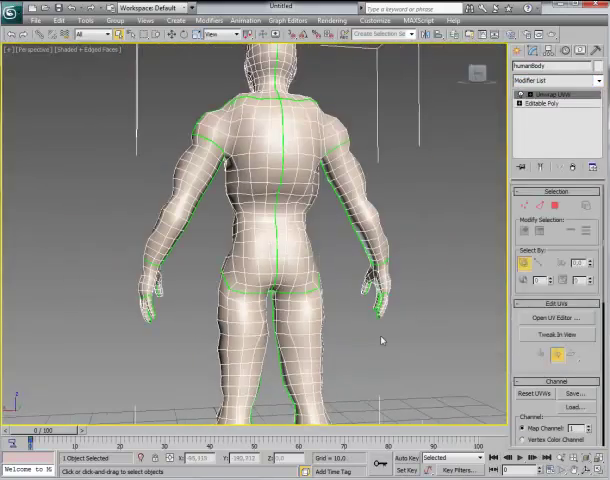
pyautogui.moveTo(380, 340); pyautogui.dragTo(344, 290)
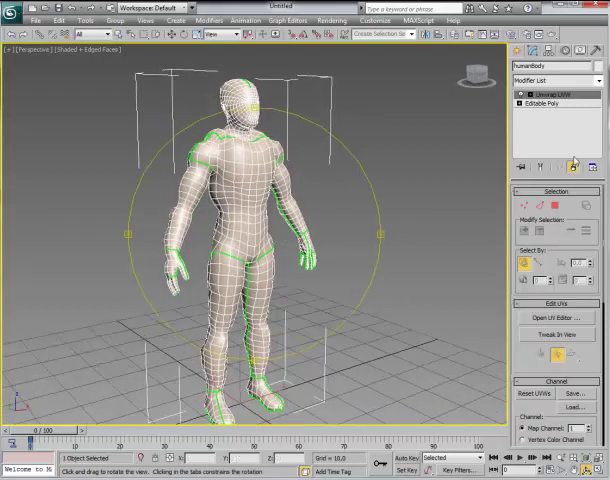
pyautogui.click(552, 80)
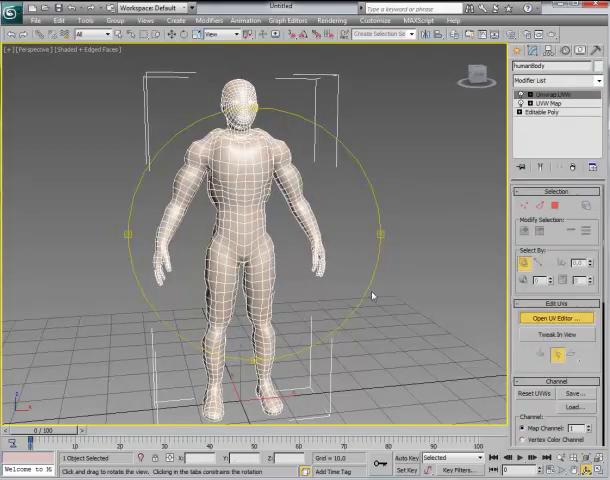
# Bring up the Edit UVWs window for the body mesh.
pyautogui.click(556, 316)
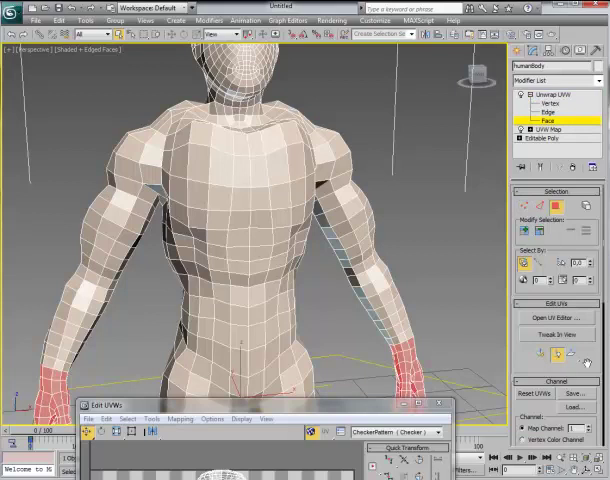
pyautogui.moveTo(568, 280)
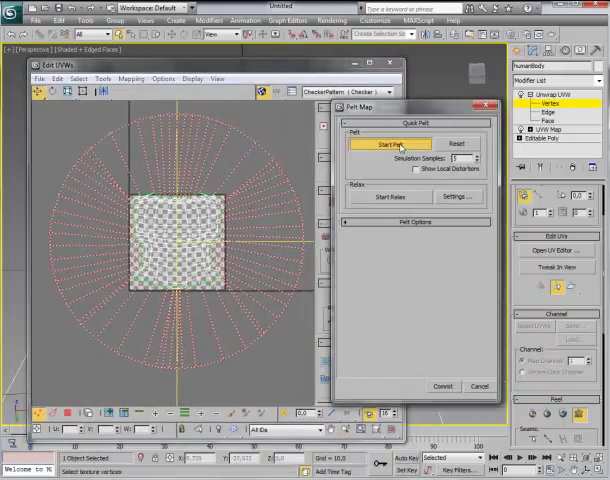
# Stretch the pelt outward into a flat island and relax it.
pyautogui.click(390, 196)
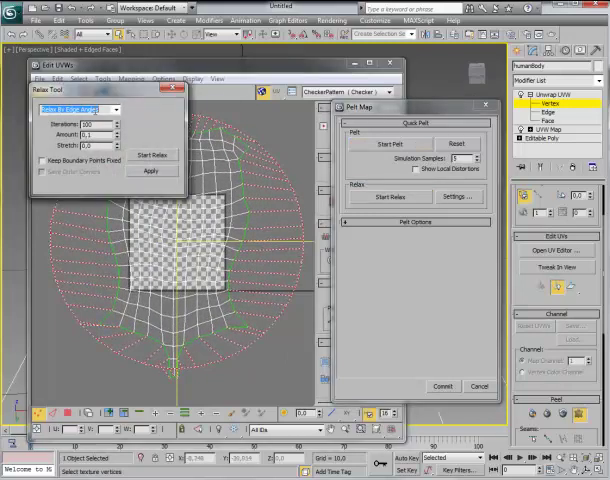
pyautogui.click(152, 156)
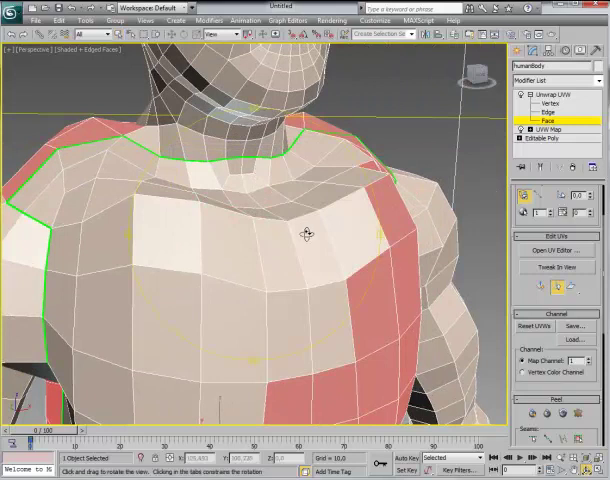
# Drag across the shoulder region to pick the seam edges around it.
pyautogui.moveTo(310, 236); pyautogui.dragTo(320, 288)
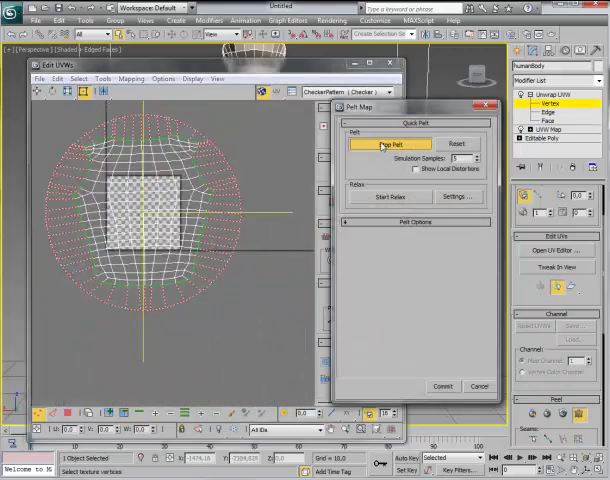
# Bring up the Relax Tool for the shoulder island and choose its relax method.
pyautogui.click(396, 196)
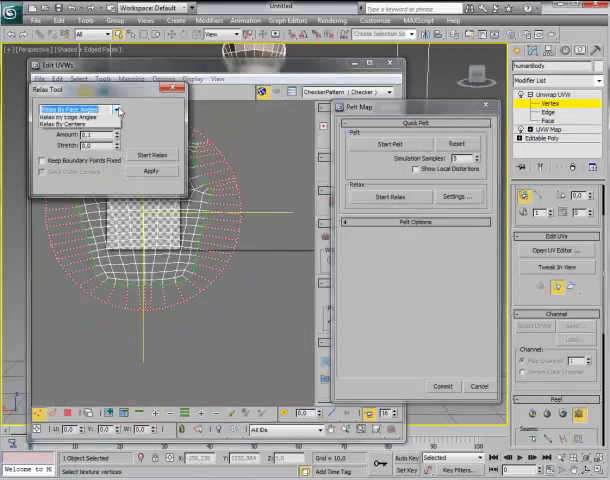
pyautogui.click(152, 156)
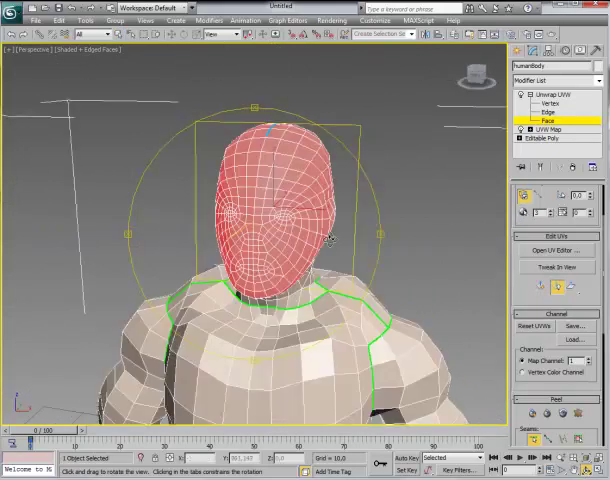
# Start a Pelt Map on the head faces and stretch them outward into a pelt.
pyautogui.click(556, 252)
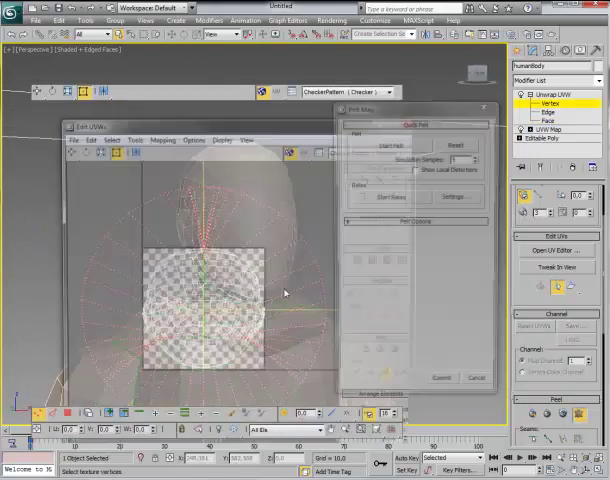
pyautogui.click(390, 196)
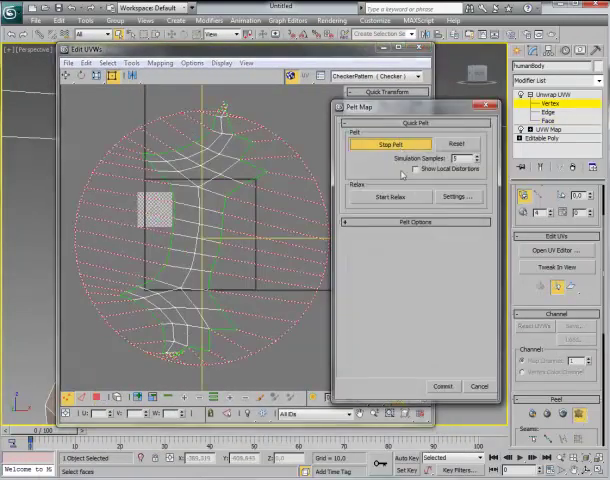
# Commit the unfolded head layout as its own UV island.
pyautogui.click(392, 196)
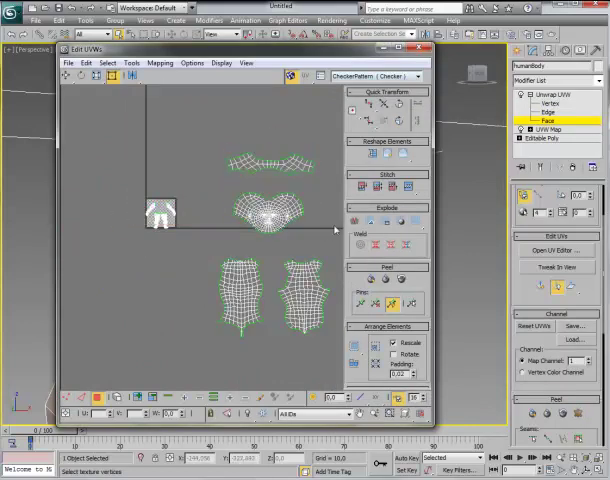
# Begin pelt unfolding the red-selected pieces, then cancel it to keep the packed islands.
pyautogui.click(420, 50)
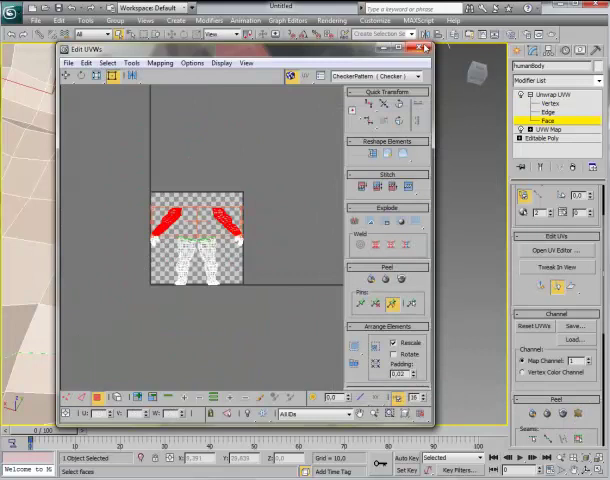
pyautogui.click(424, 48)
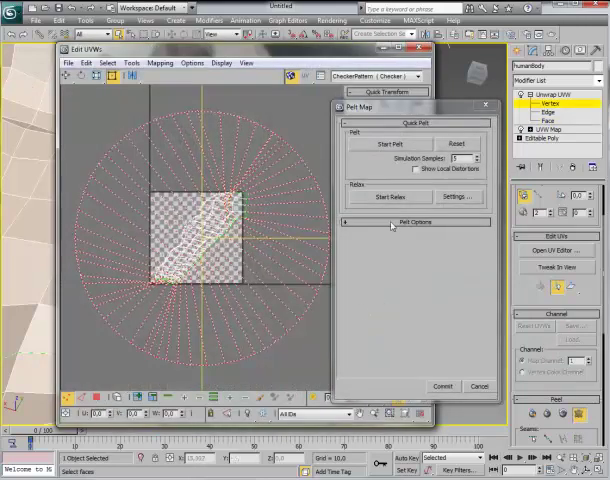
pyautogui.click(390, 196)
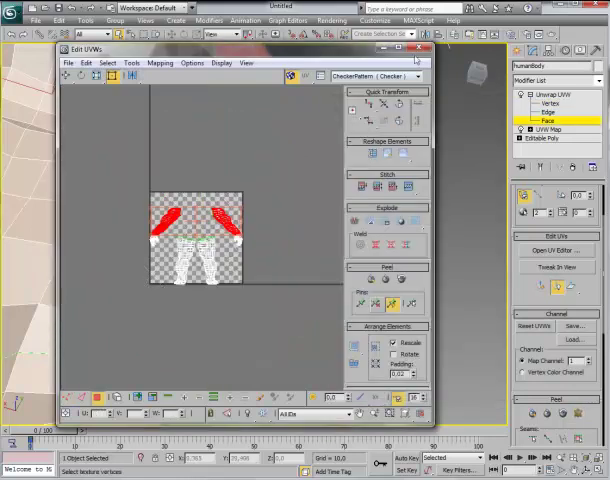
# Restart the Pelt Map for the selected pieces and stretch them outward across the square.
pyautogui.click(418, 50)
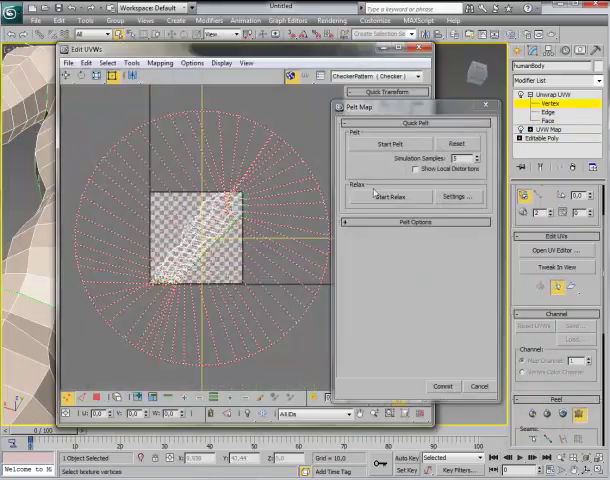
pyautogui.click(392, 196)
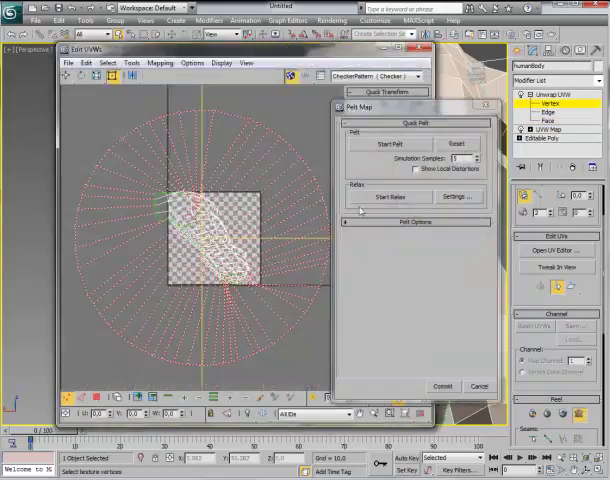
# Run the pelt stretch, then relax the pieces into an even UV grid.
pyautogui.click(388, 196)
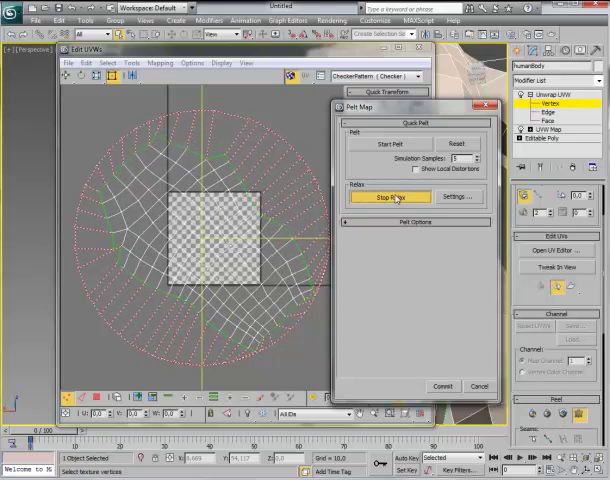
pyautogui.click(390, 196)
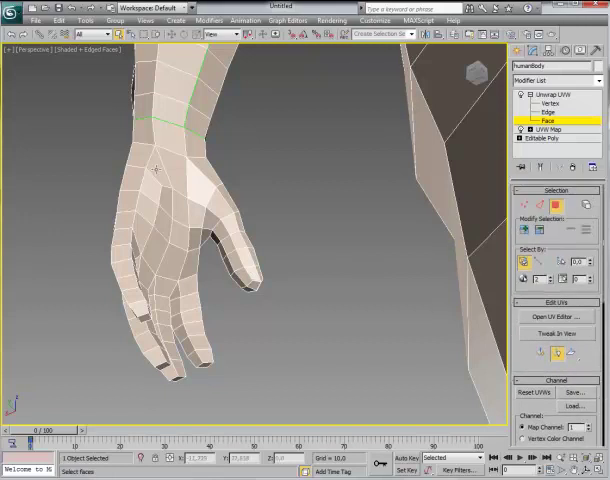
# Select the hand faces and start a Pelt Map session stretching them flat into their own island.
pyautogui.click(176, 160)
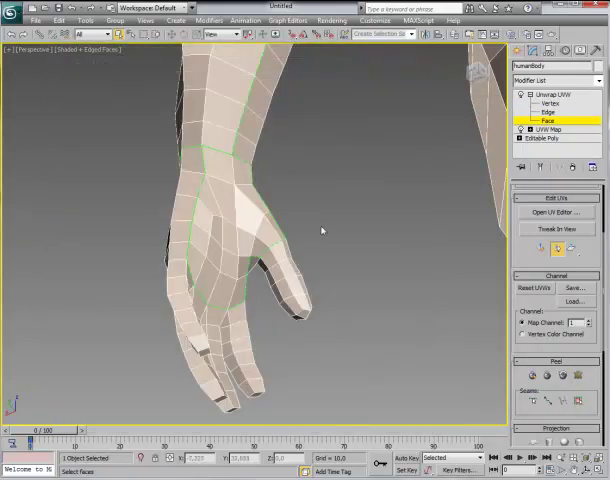
pyautogui.moveTo(322, 230); pyautogui.dragTo(312, 250)
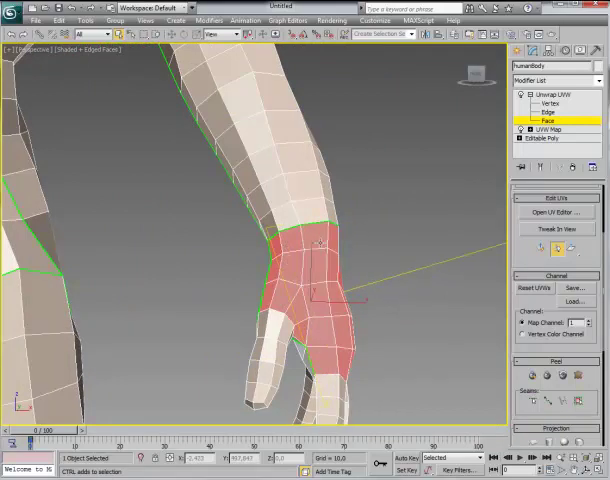
pyautogui.click(544, 212)
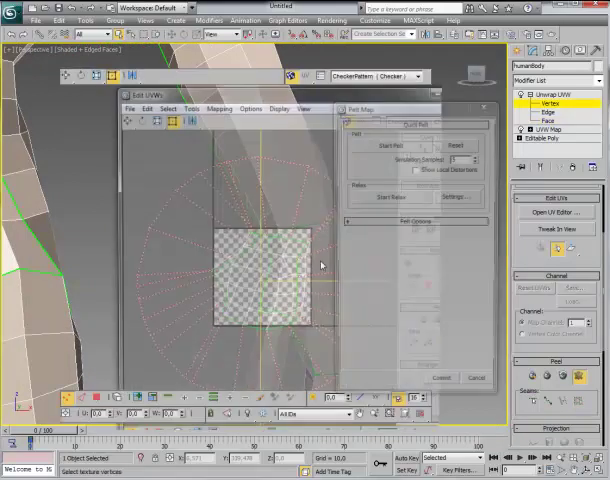
pyautogui.click(390, 144)
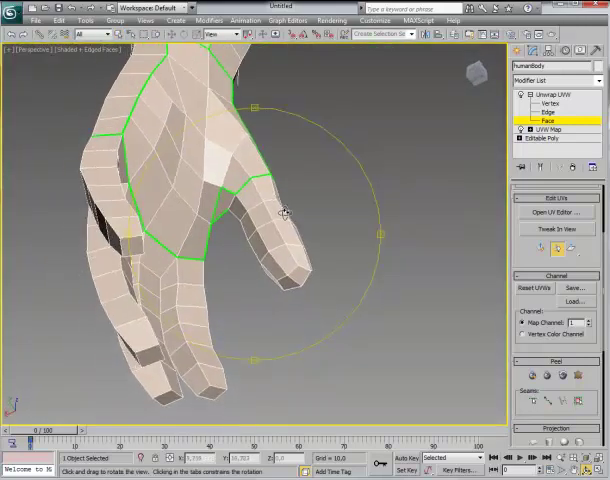
# Orbit the viewport to view the hand from another side for seam selection.
pyautogui.moveTo(280, 210); pyautogui.dragTo(296, 284)
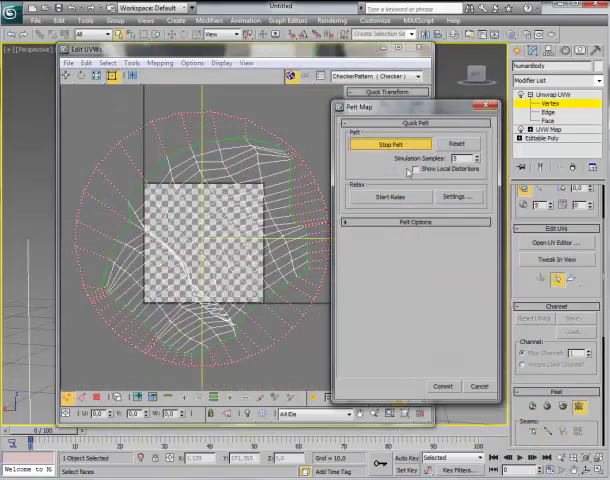
# Relax the stretched pelt UVs of the next body piece so they spread evenly.
pyautogui.click(390, 196)
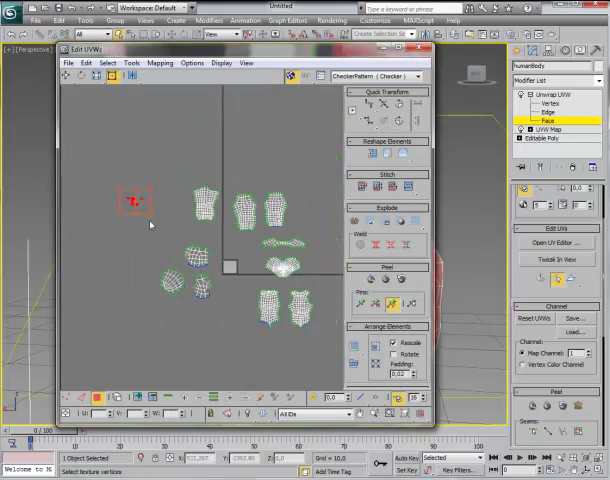
# Select all islands, Pack UVs into the 0-1 space, and close the UV editor.
pyautogui.click(160, 62)
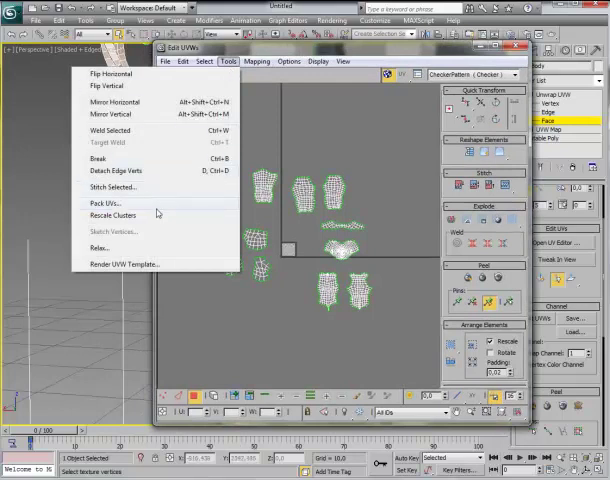
pyautogui.click(104, 204)
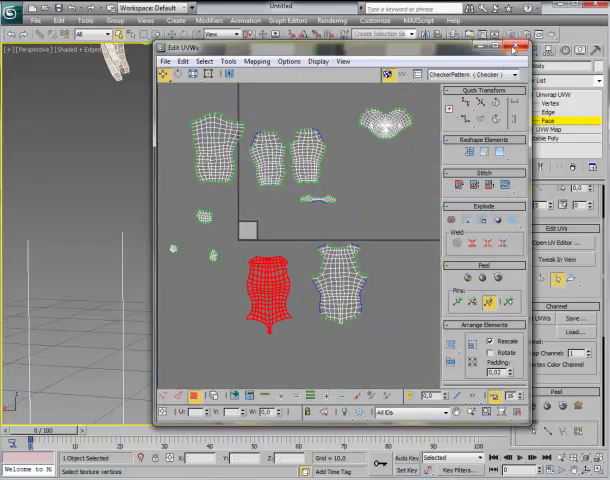
pyautogui.click(514, 48)
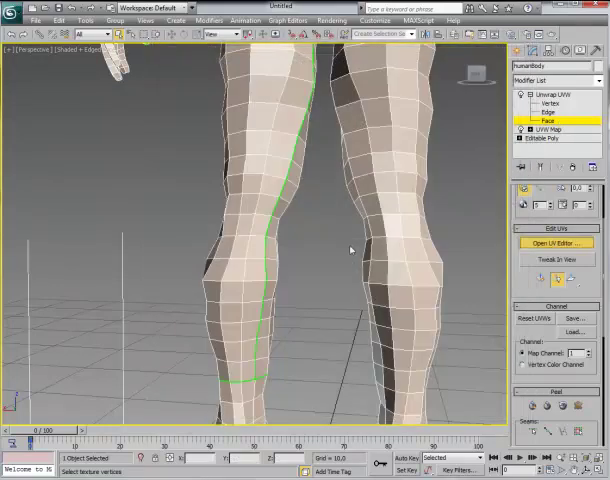
# Apply the checker material to the body and turn off Edged Faces in the viewport.
pyautogui.click(572, 244)
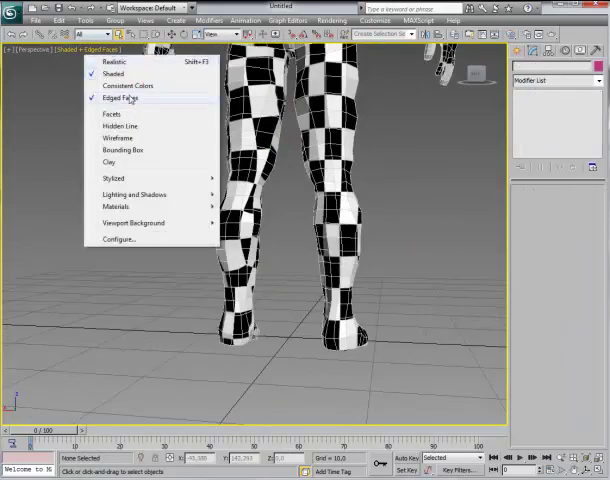
pyautogui.click(120, 98)
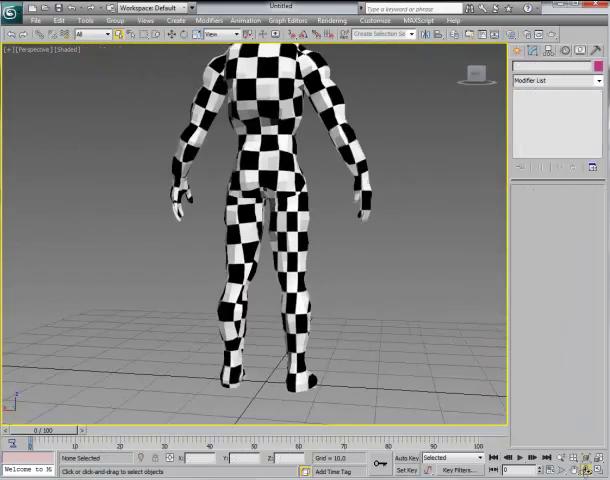